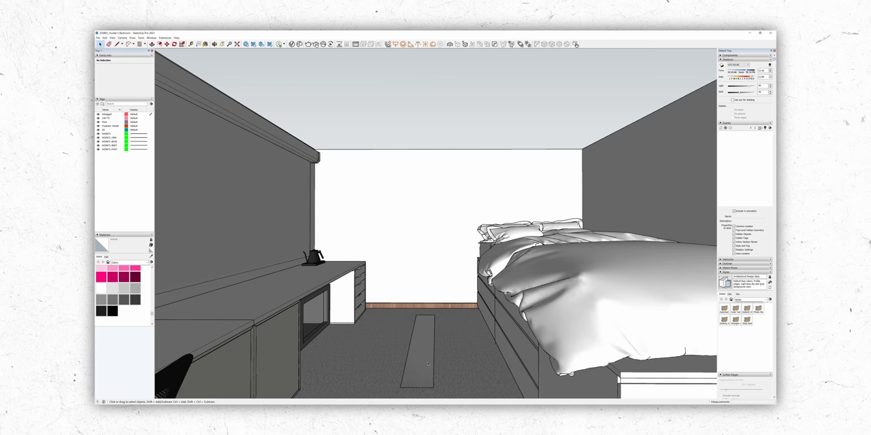
Pull the camera back so the desk, monitors, blind, bed and floating shelf all fit in frame
click(743, 176)
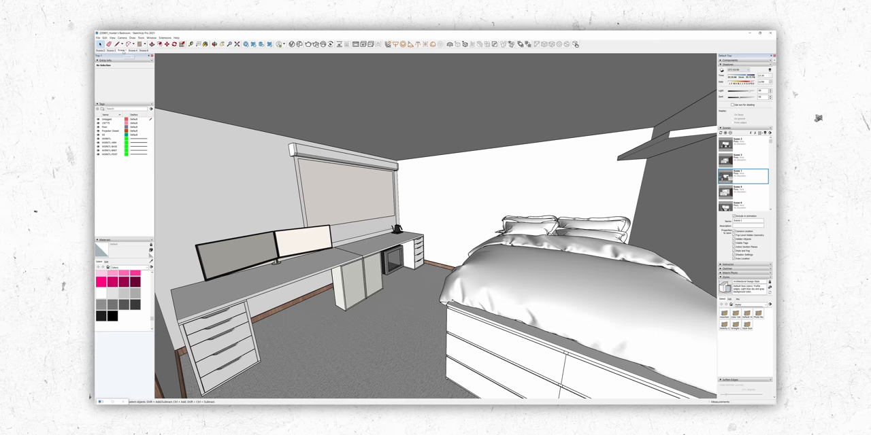